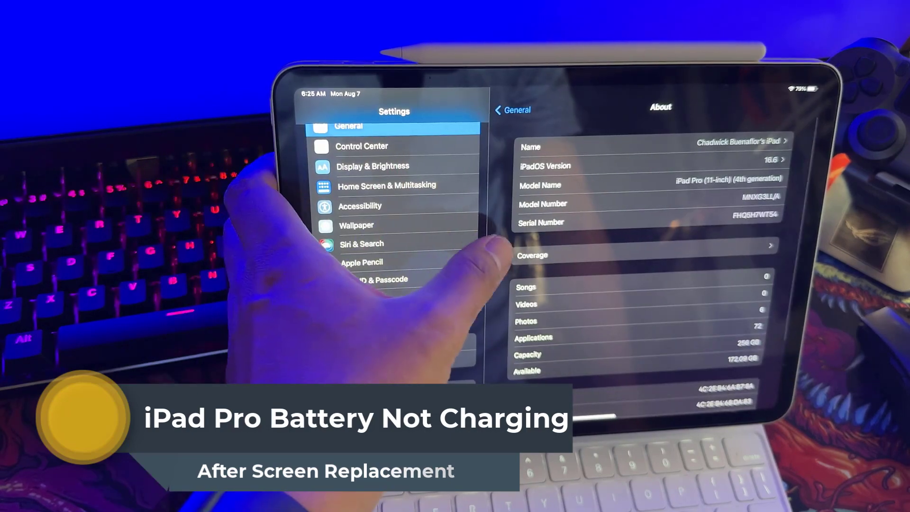
Leave the About page, check Software Update, and return to the General list.
left_click(362, 146)
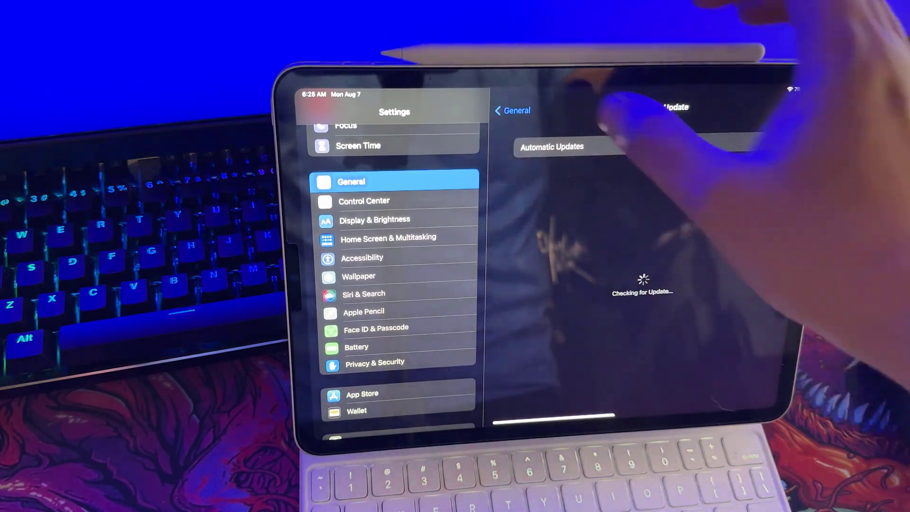
left_click(510, 110)
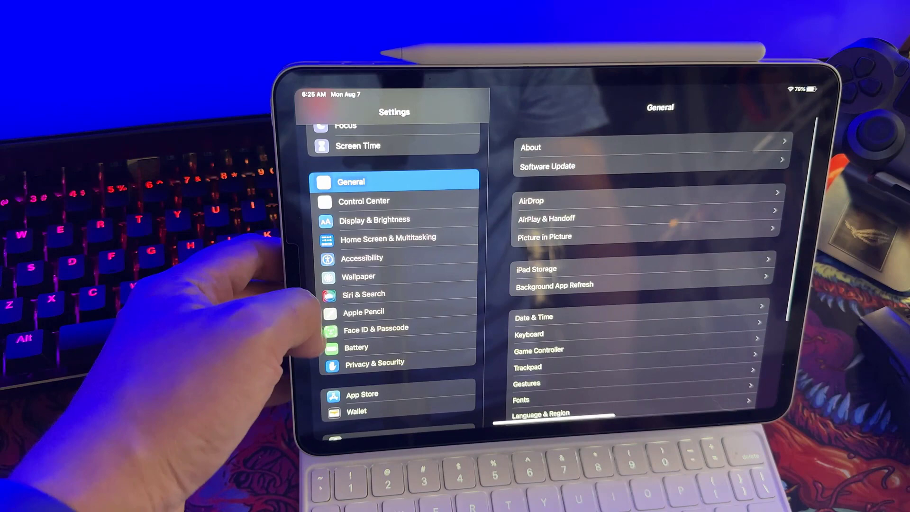